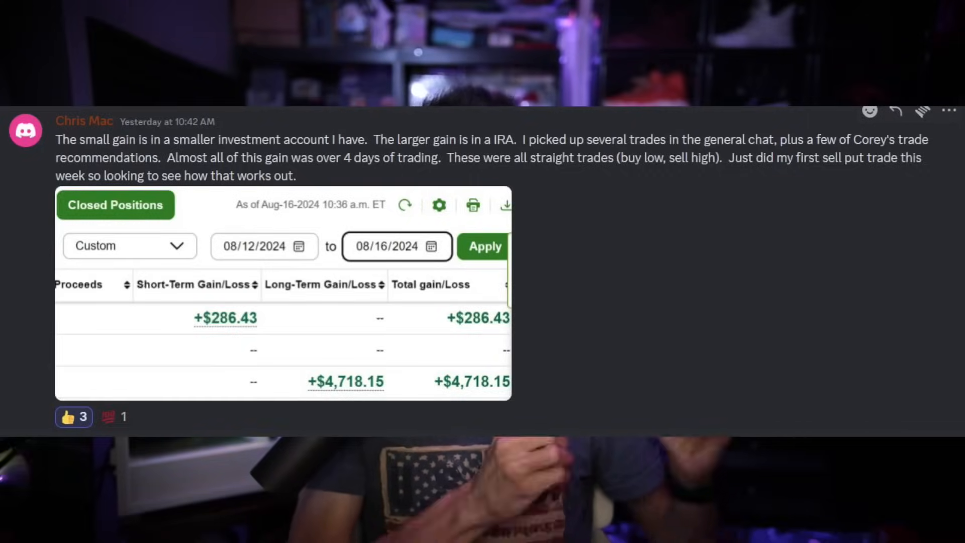
scroll(down, 3)
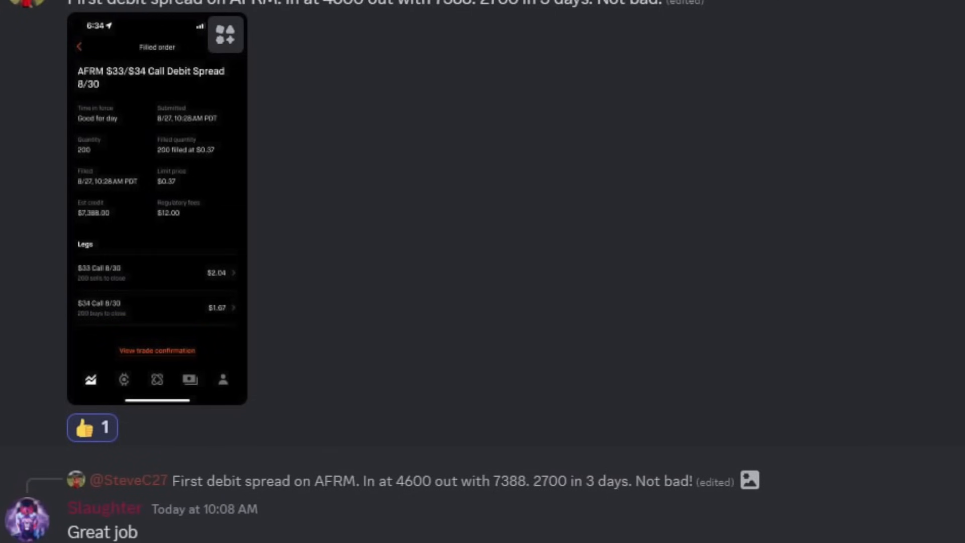
scroll(down, 3)
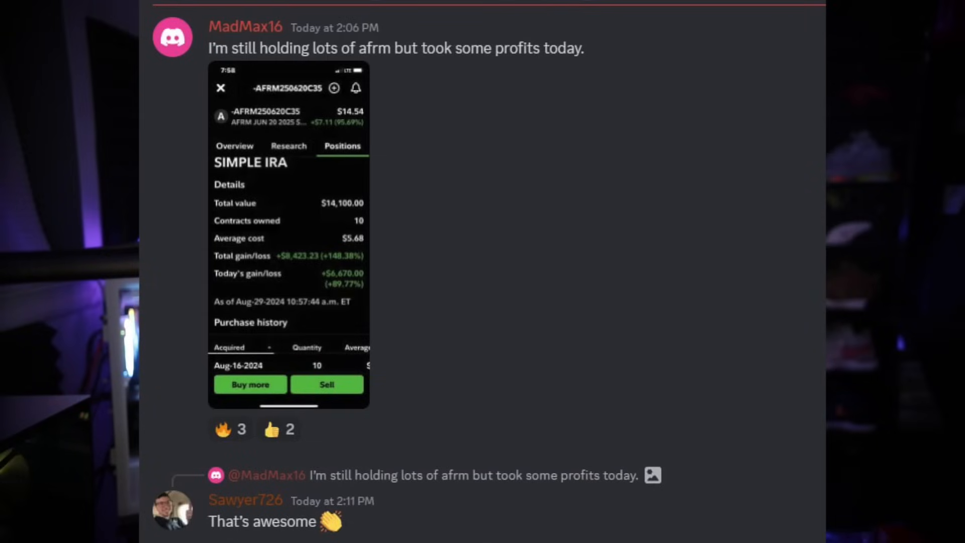